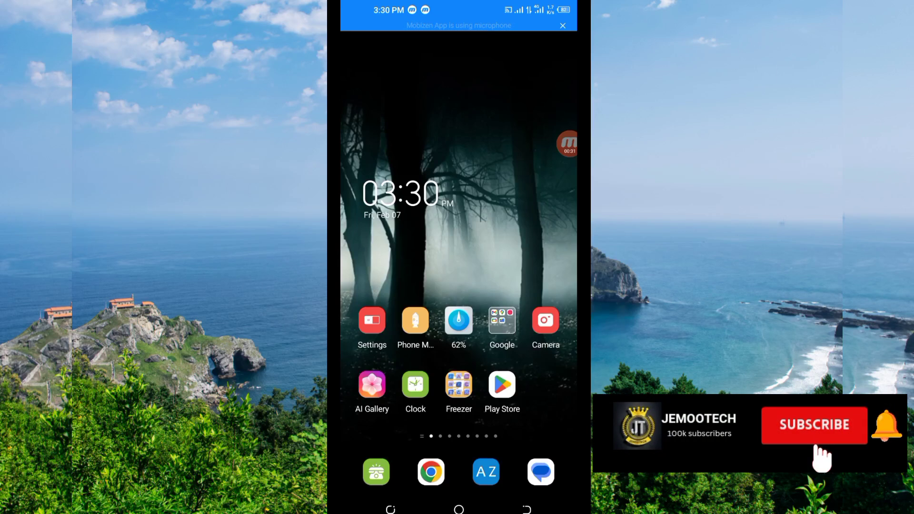
{"action": "mouse_move", "coordinate": [816, 443]}
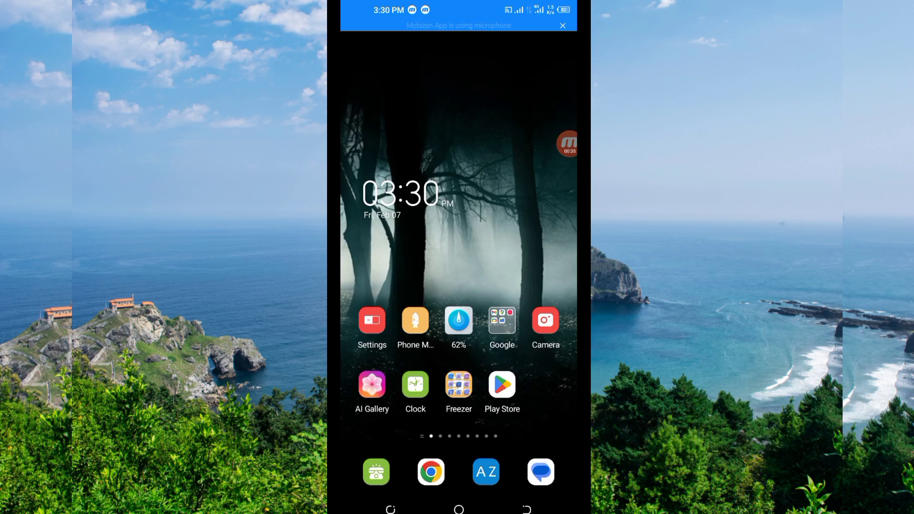
Launch the Google Play Store from the Android home screen.
{"action": "left_click", "coordinate": [568, 143]}
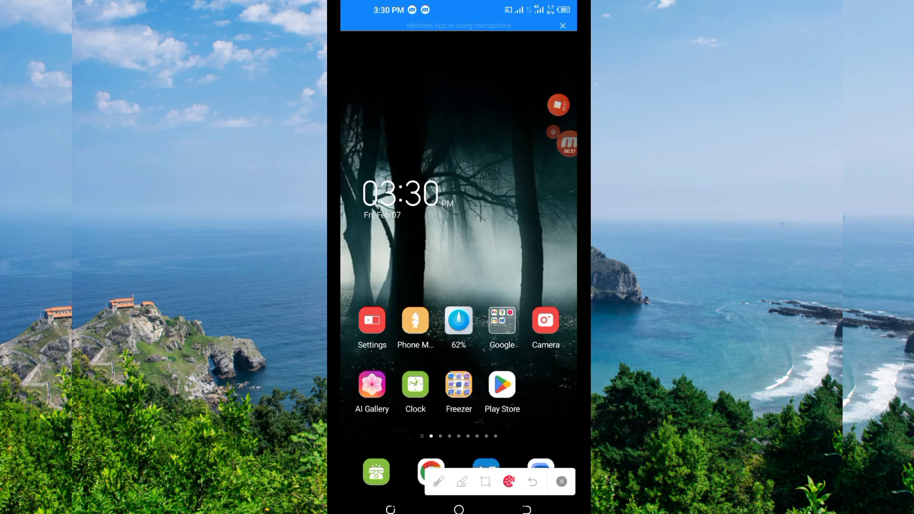
{"action": "left_click", "coordinate": [560, 480]}
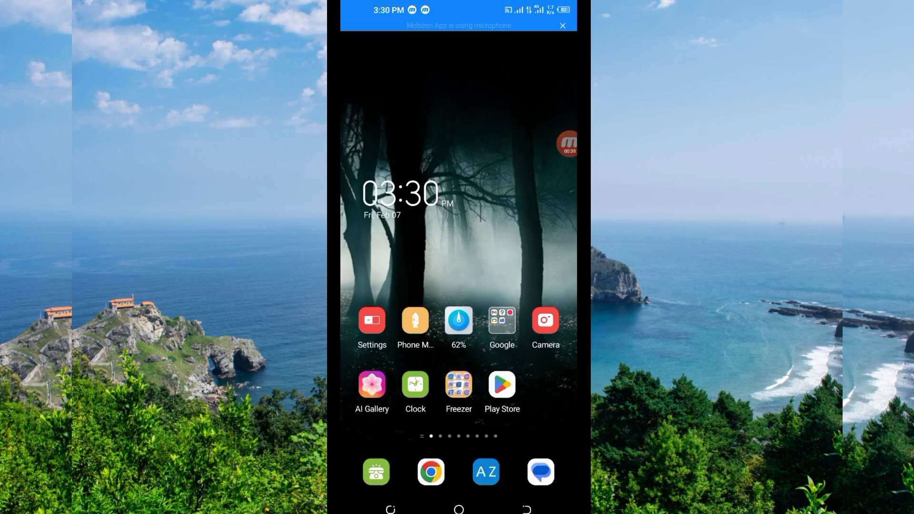
{"action": "left_click", "coordinate": [500, 384]}
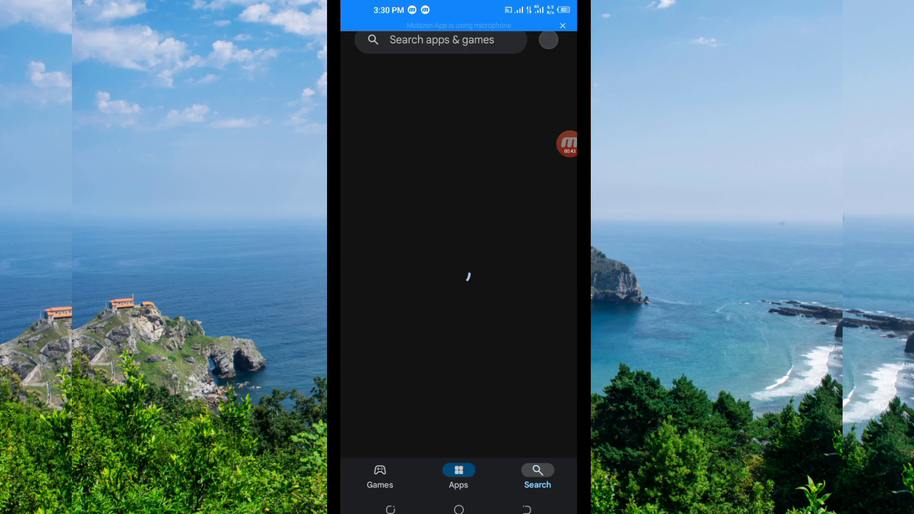
Search the Play Store for 'ursa net pro vpn' and open the Ursa Net PRO listing.
{"action": "left_click", "coordinate": [441, 40]}
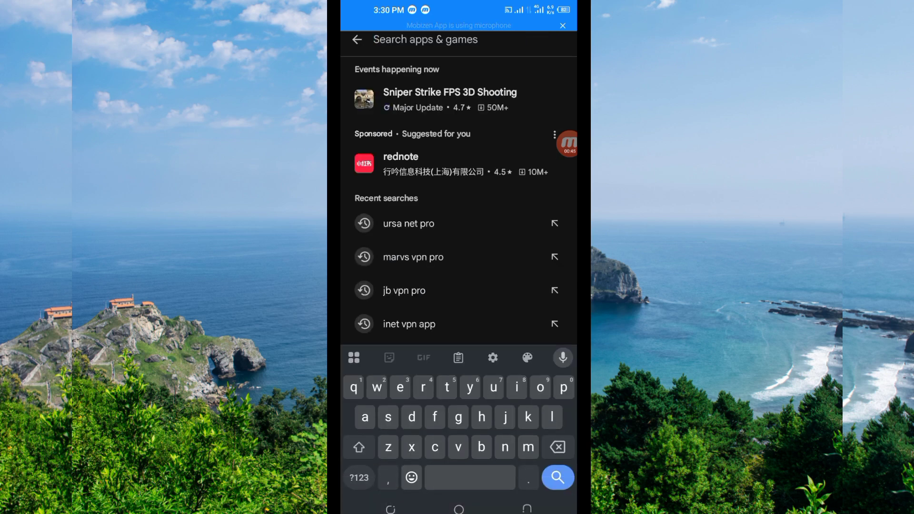
{"action": "type", "text": "urs"}
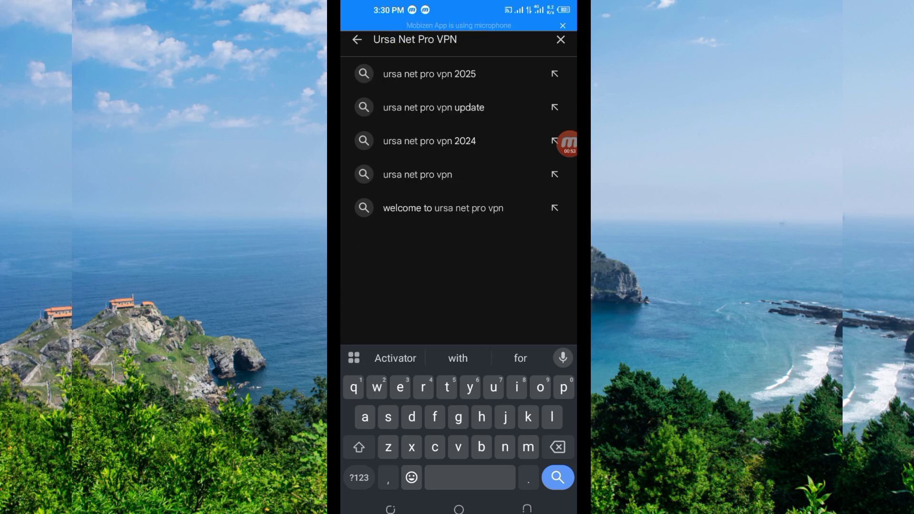
{"action": "left_click", "coordinate": [417, 174]}
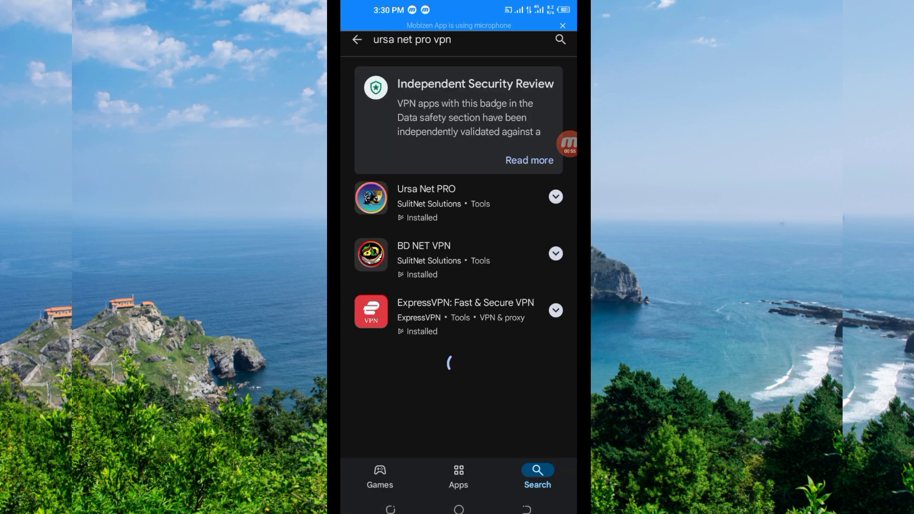
{"action": "left_click", "coordinate": [568, 144]}
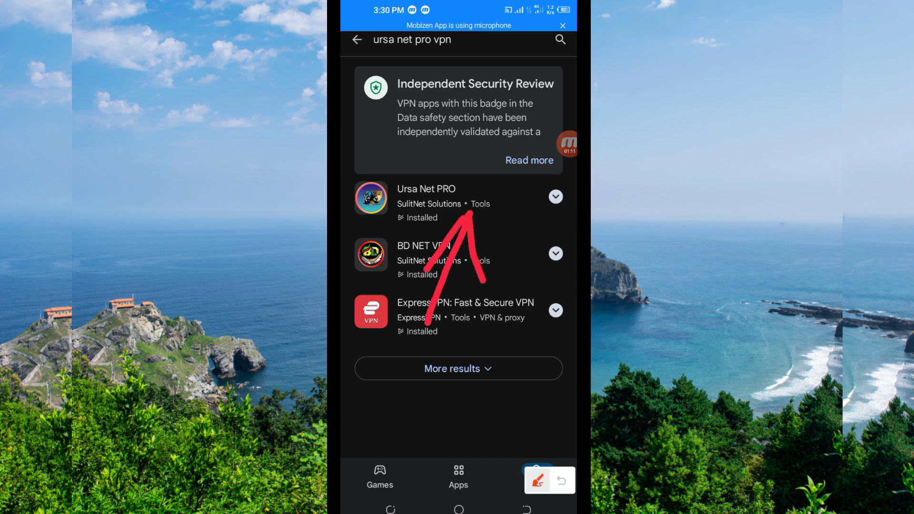
{"action": "left_click", "coordinate": [425, 202]}
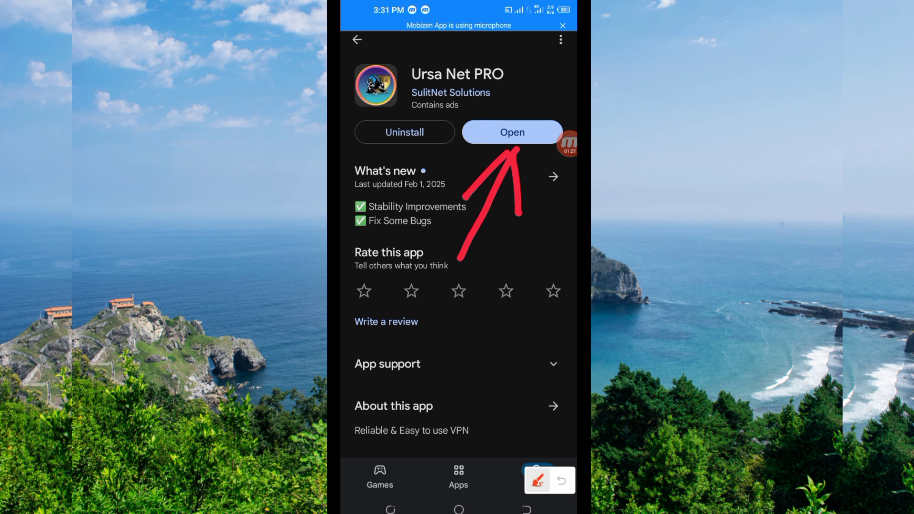
Open the installed Ursa Net PRO app from its Play Store listing.
{"action": "left_click", "coordinate": [537, 479]}
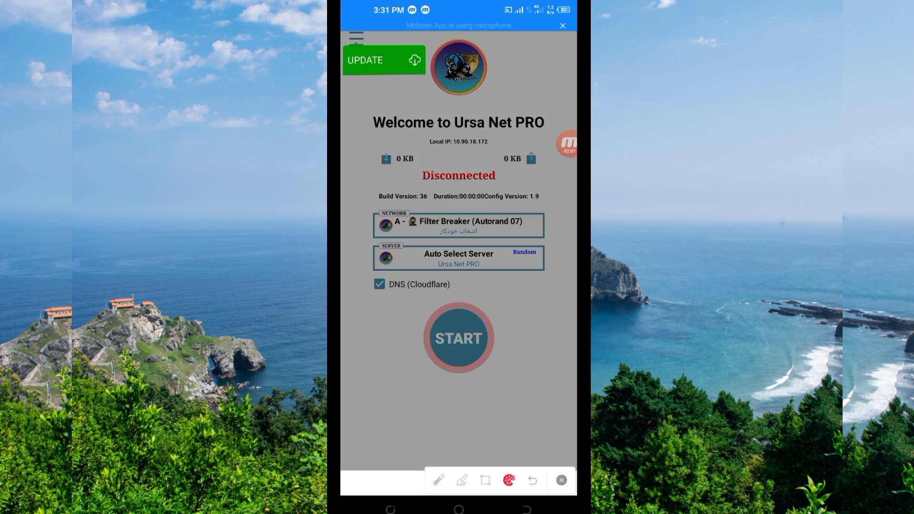
Dismiss the UPDATE overlay on the Ursa Net PRO welcome screen.
{"action": "left_click", "coordinate": [355, 37]}
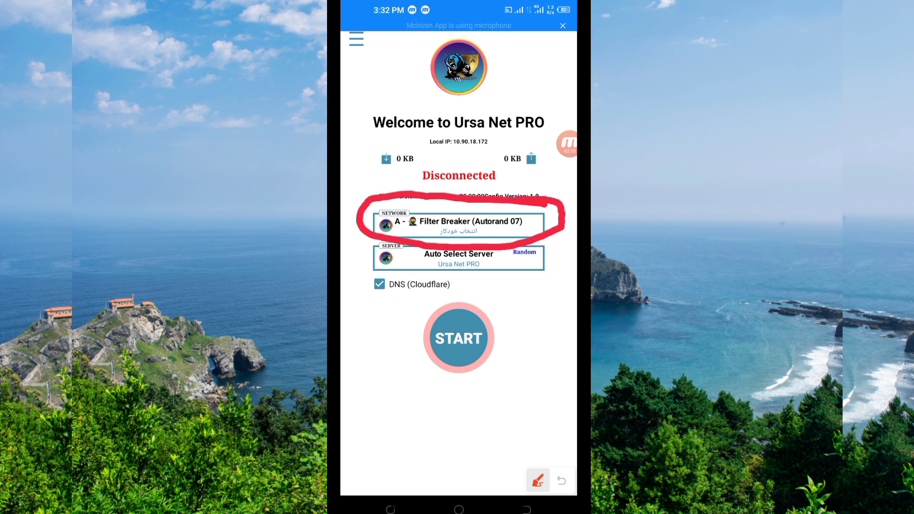
Search the network list for 'udp' and select B - All Country (UDP Mode 01).
{"action": "left_click", "coordinate": [457, 224]}
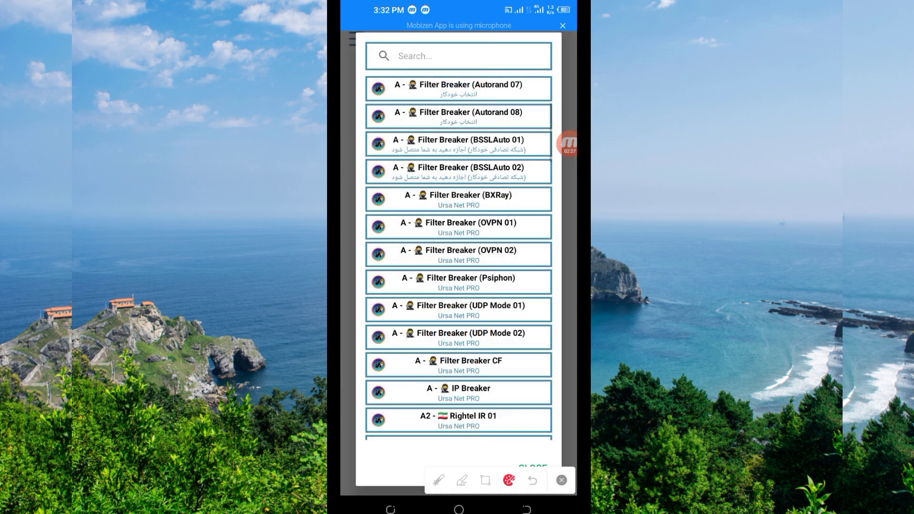
{"action": "type", "text": "u"}
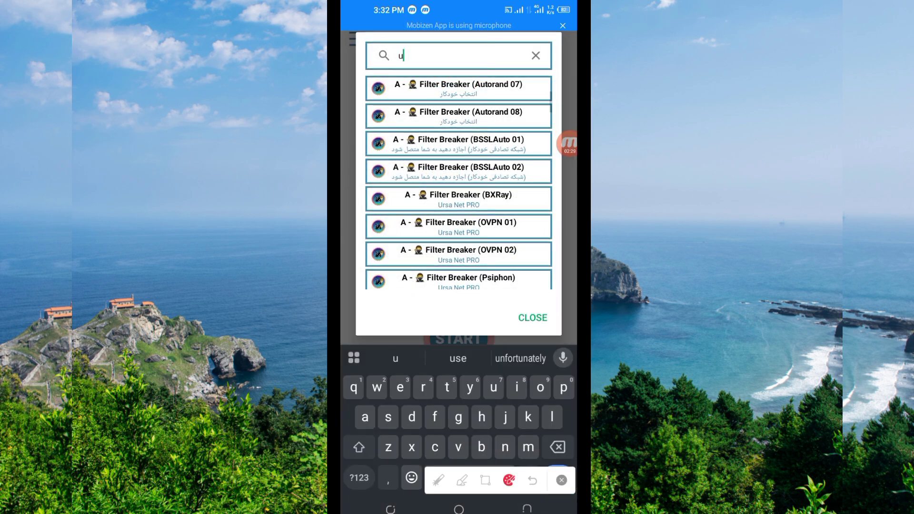
{"action": "type", "text": "dp"}
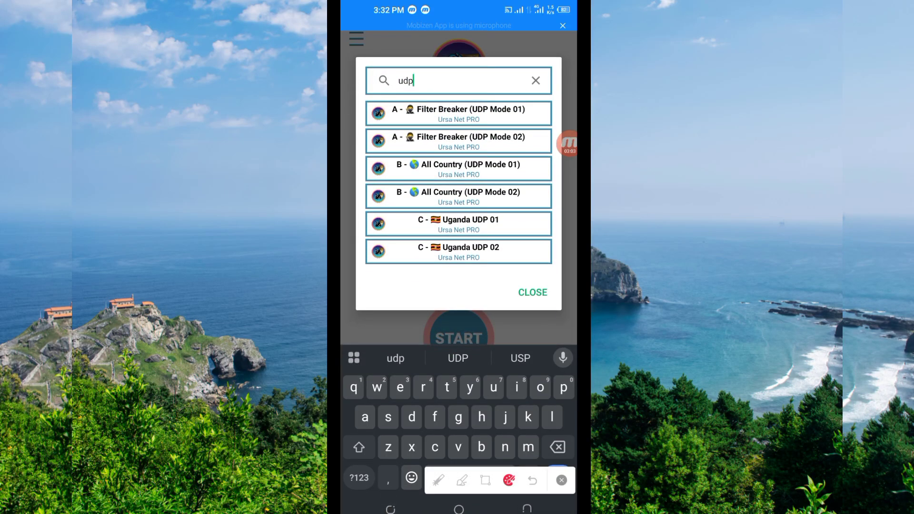
{"action": "left_click", "coordinate": [457, 168]}
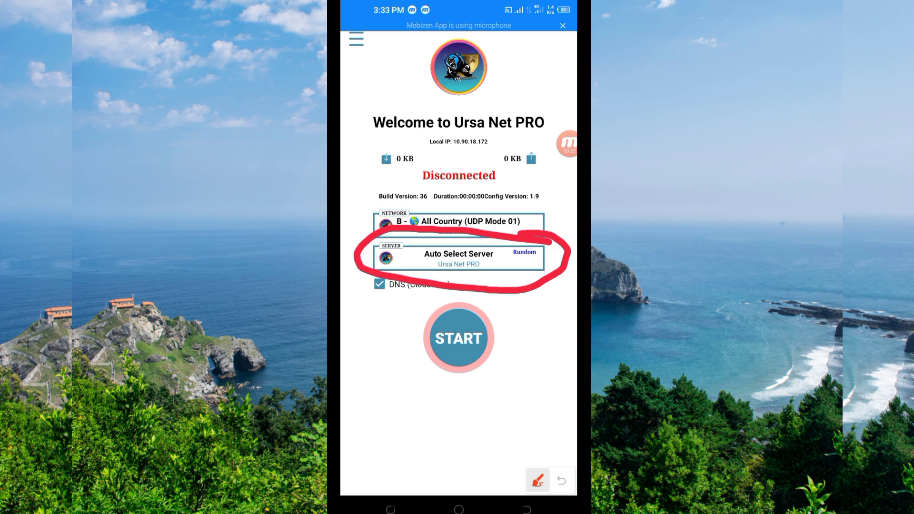
Press START to connect through All Country (UDP Mode 01).
{"action": "left_click", "coordinate": [537, 481]}
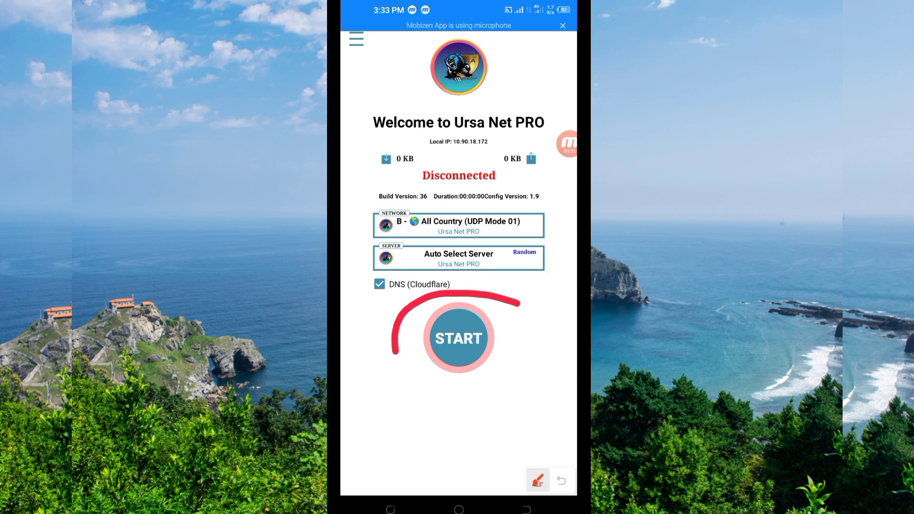
{"action": "left_click", "coordinate": [458, 337]}
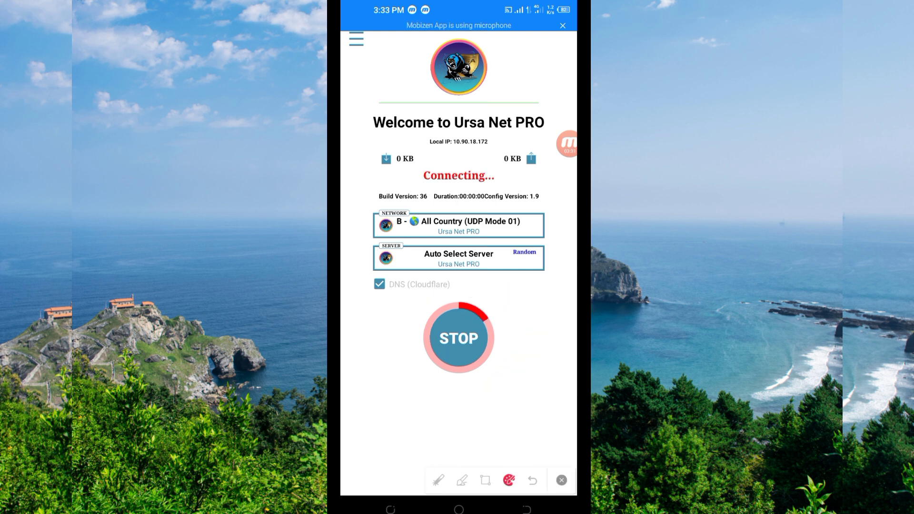